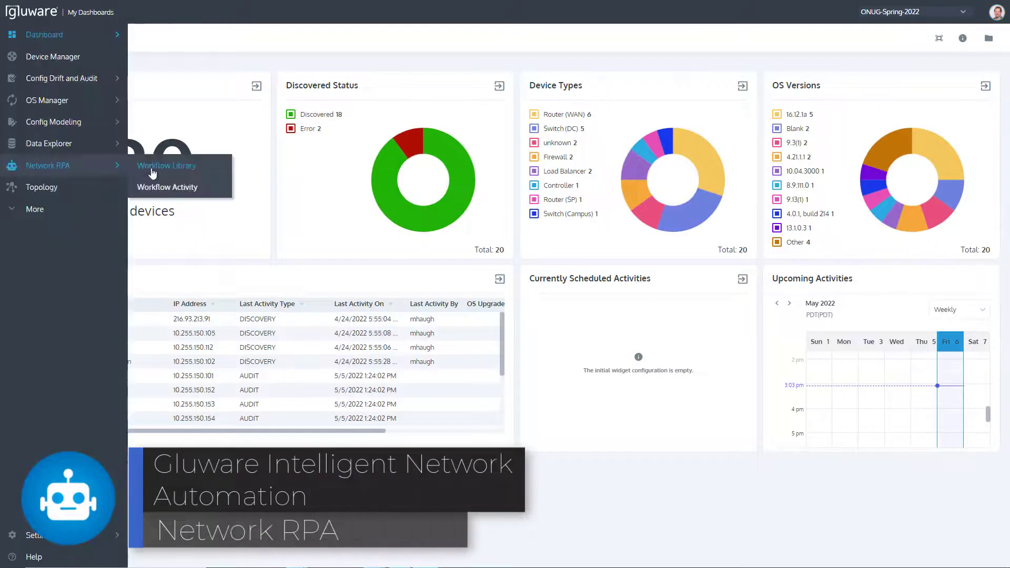
Browse the Workflow Library and show the options for the 'Basic Workflow test-with-jira-ONUG' draft
{"action": "left_click", "coordinate": [166, 165]}
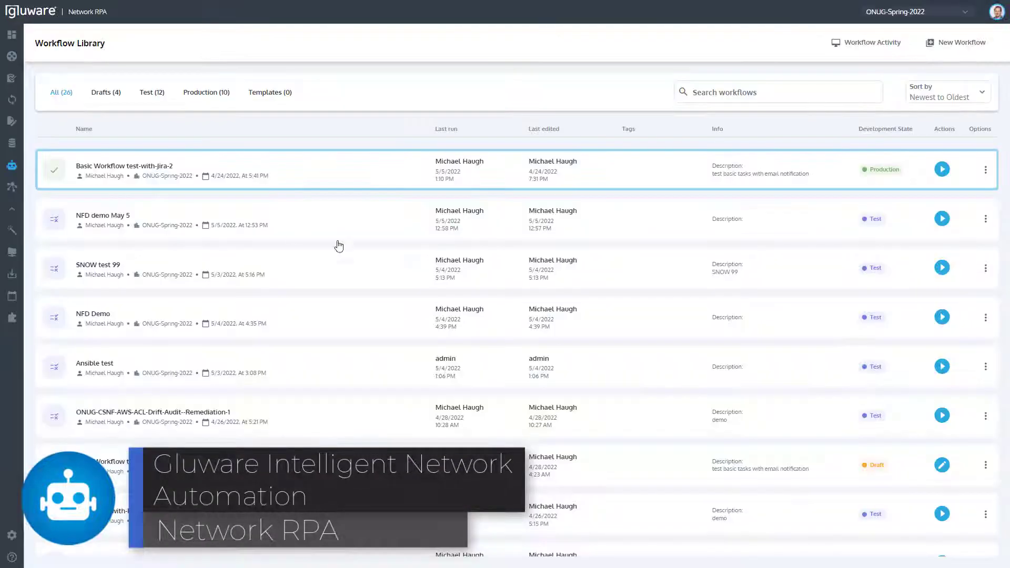
{"action": "scroll", "scroll_direction": "down", "scroll_amount": 3}
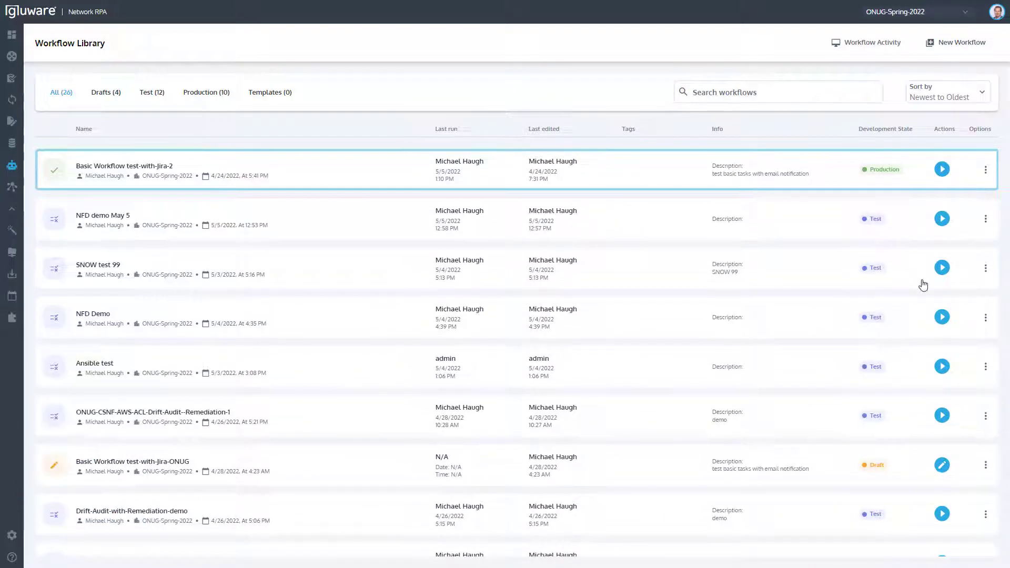
{"action": "left_click", "coordinate": [985, 464]}
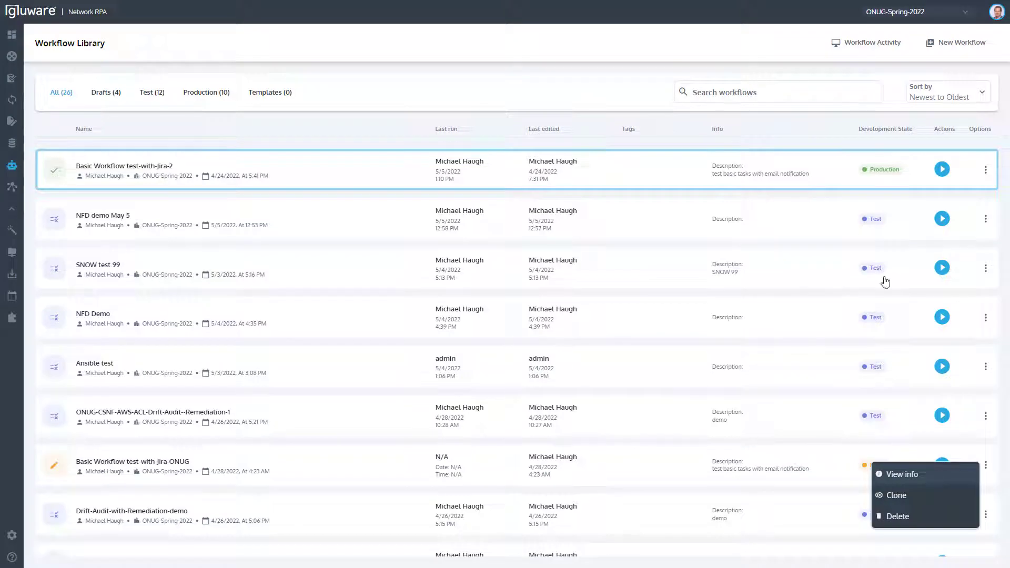
Create the private workflow 'demo' with description 'demo' and reach the editor
{"action": "left_click", "coordinate": [960, 42]}
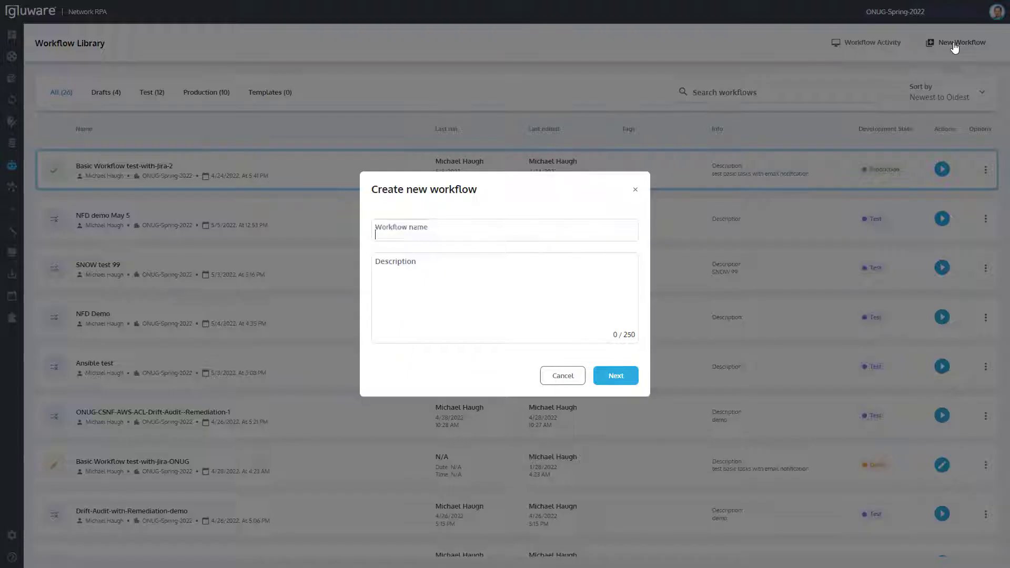
{"action": "left_click", "coordinate": [504, 230]}
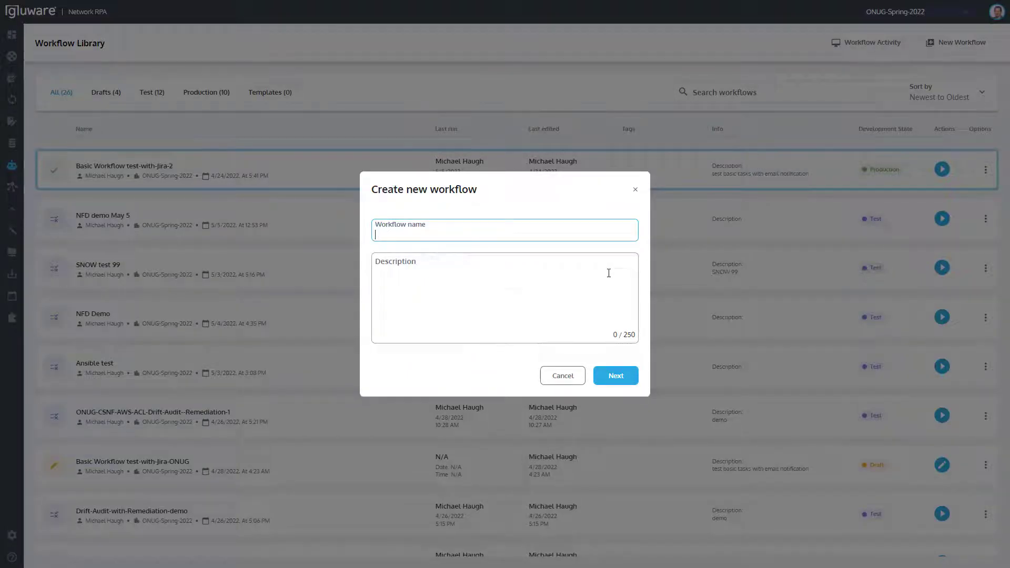
{"action": "type", "text": "demo"}
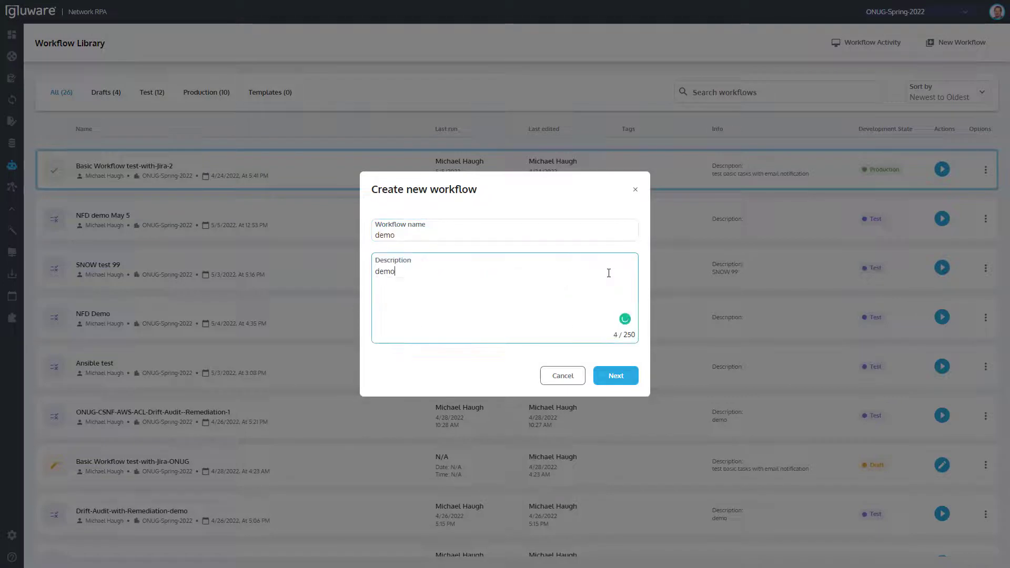
{"action": "left_click", "coordinate": [614, 375]}
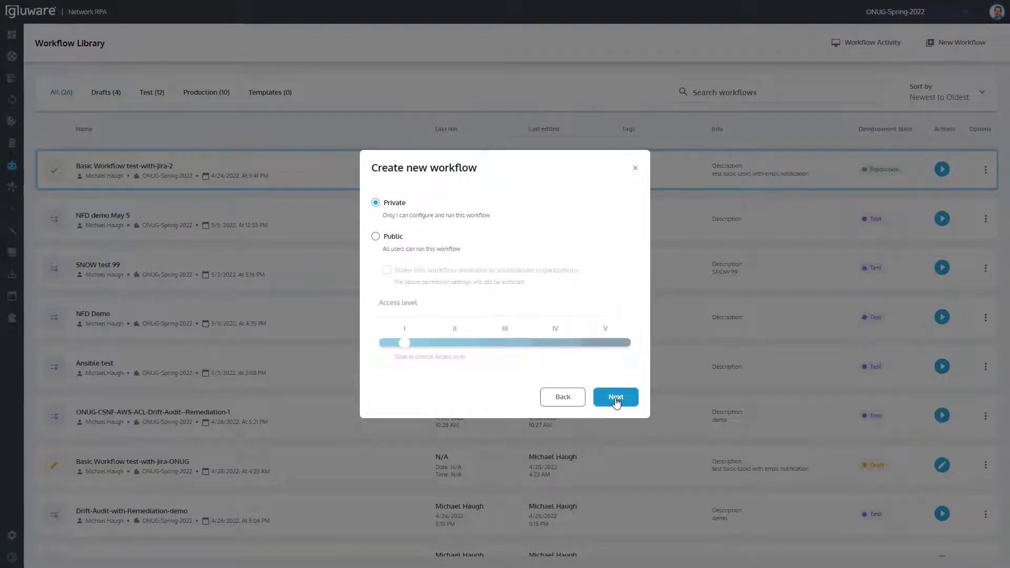
{"action": "left_click", "coordinate": [614, 397]}
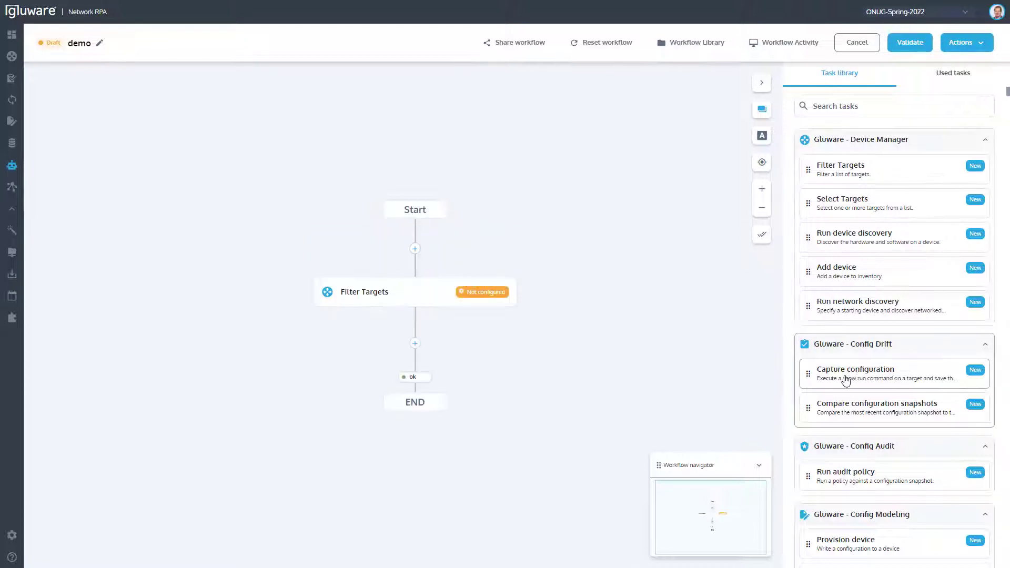
Add the Capture configuration task and set Filter Targets to Name contains 'Cisco'
{"action": "left_click_drag", "start_coordinate": [854, 373], "coordinate": [415, 342]}
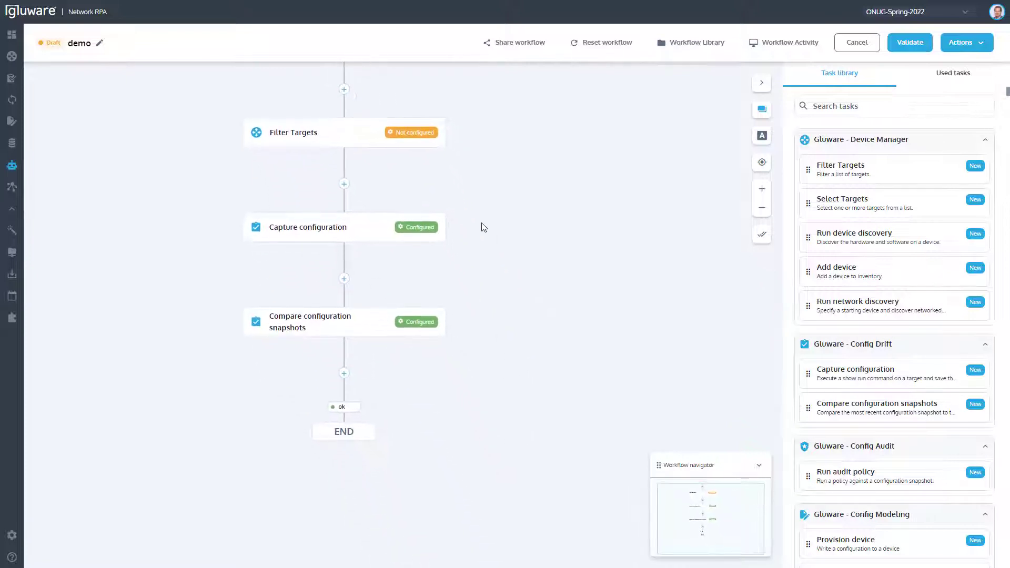
{"action": "left_click", "coordinate": [292, 133]}
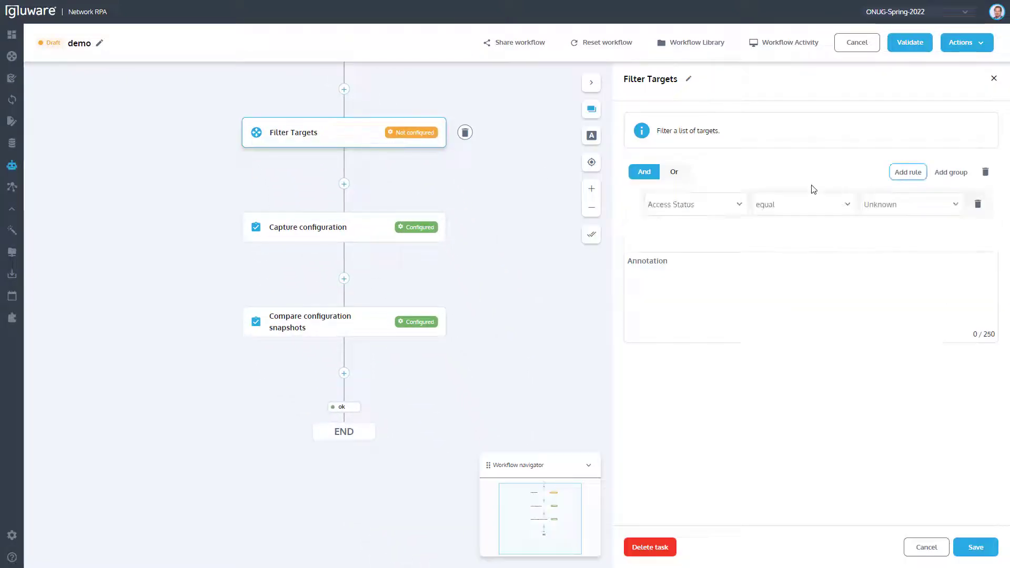
{"action": "left_click", "coordinate": [693, 204]}
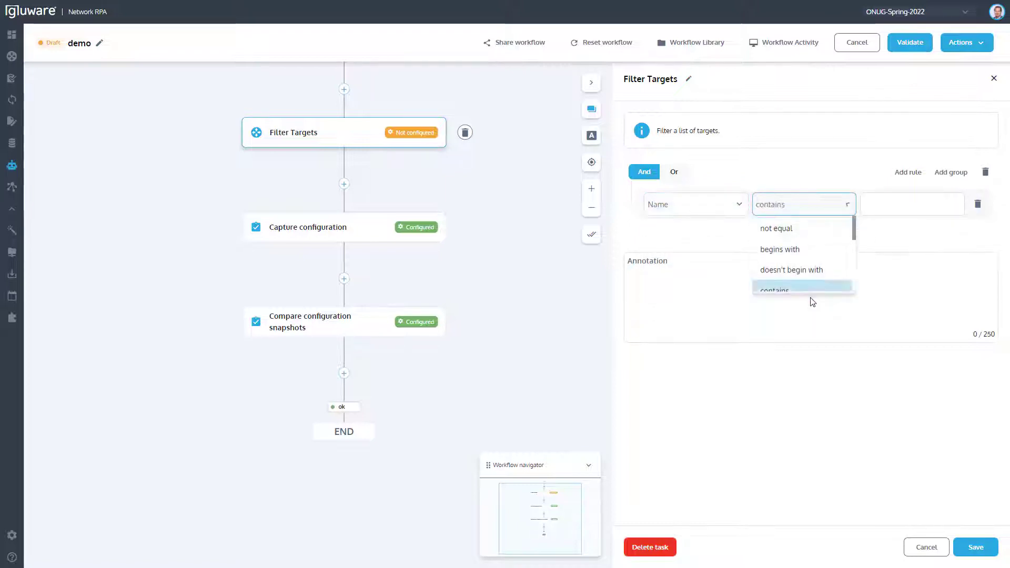
{"action": "type", "text": "Cisco"}
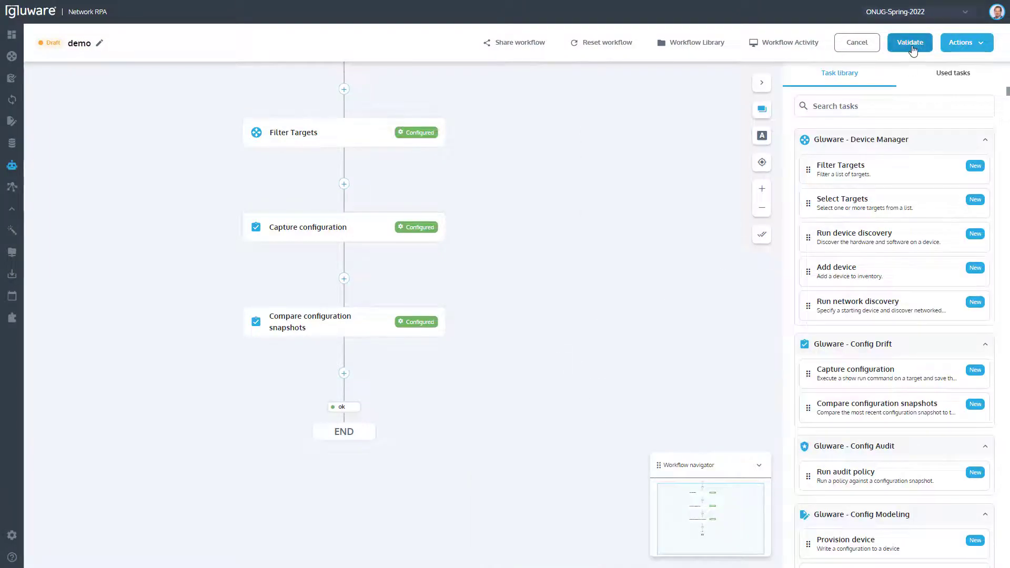
Validate 'demo' into Test state and execute a new test run instance
{"action": "left_click", "coordinate": [910, 42]}
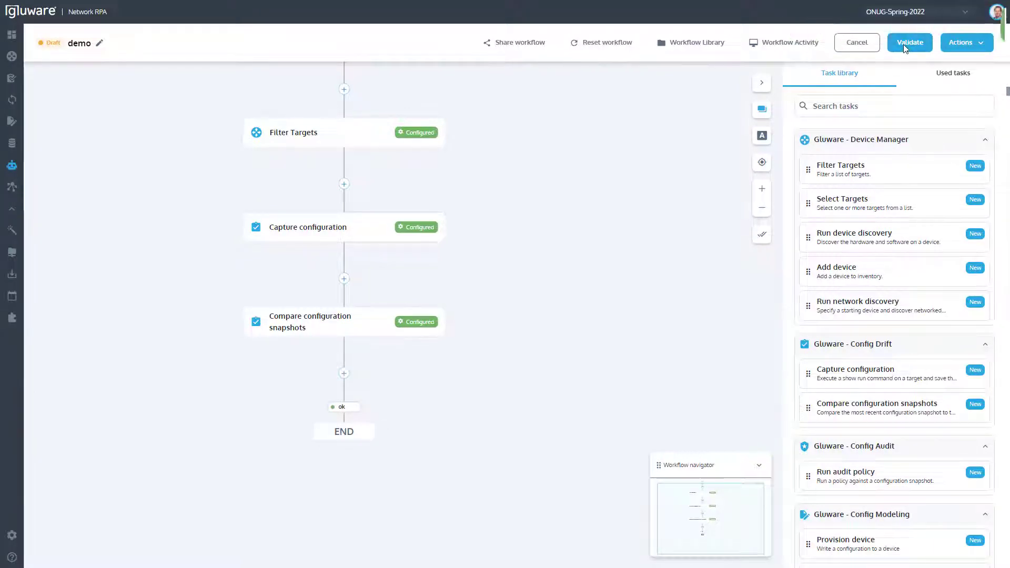
{"action": "left_click", "coordinate": [909, 42]}
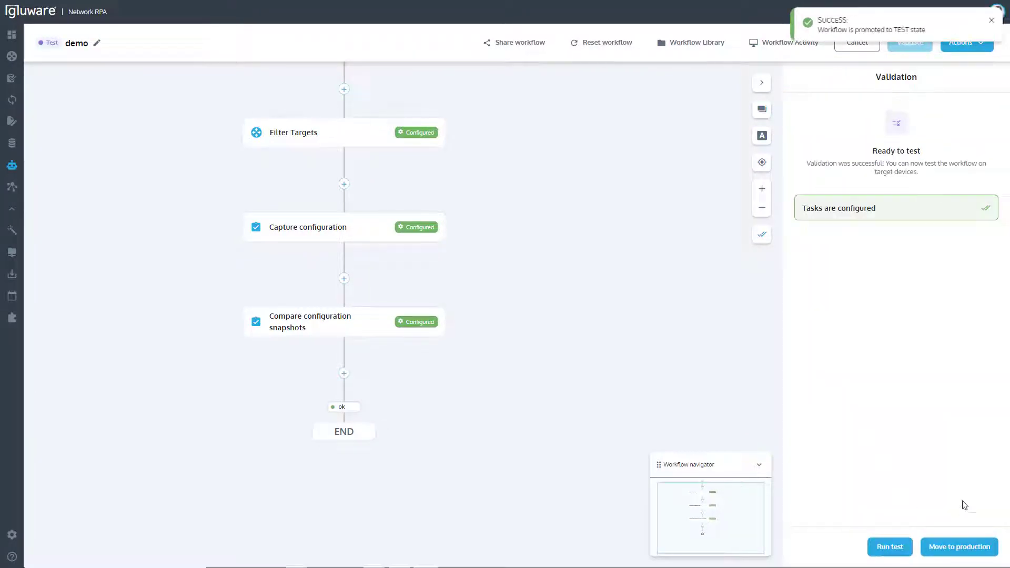
{"action": "left_click", "coordinate": [891, 547]}
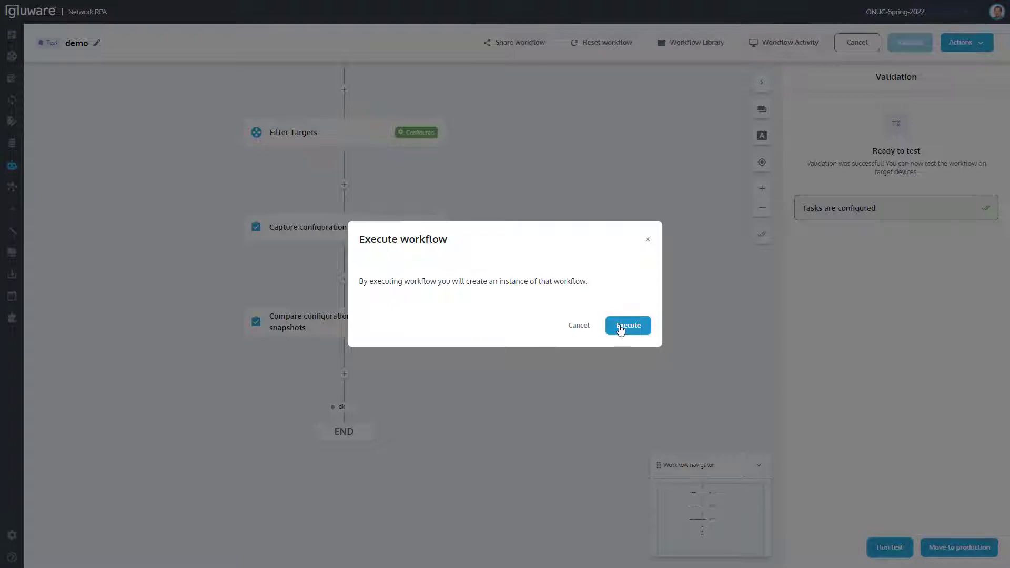
{"action": "left_click", "coordinate": [627, 325]}
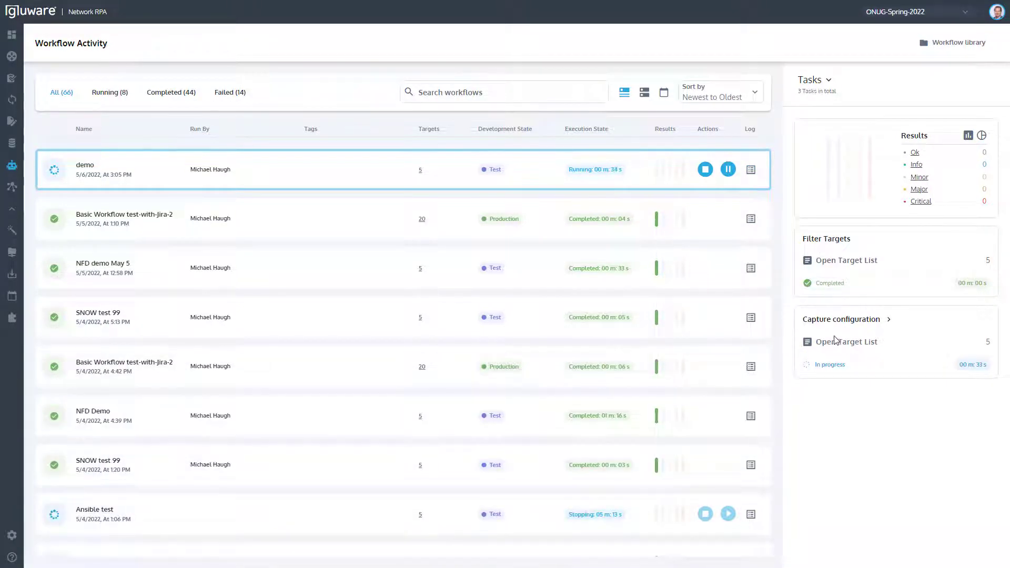
List the Capture configuration targets and review the Cisco csr1 device log
{"action": "left_click", "coordinate": [846, 260]}
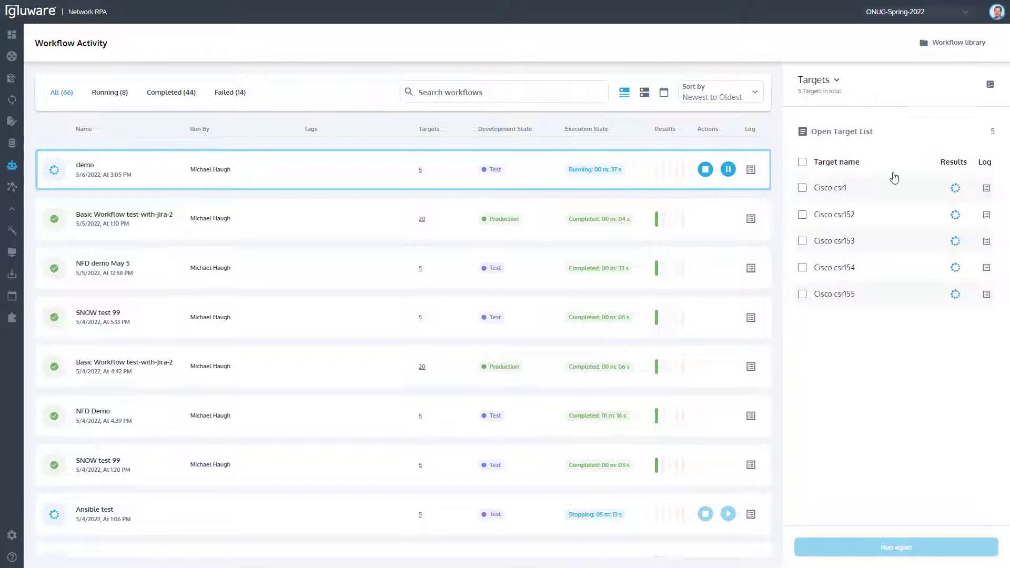
{"action": "left_click", "coordinate": [986, 187]}
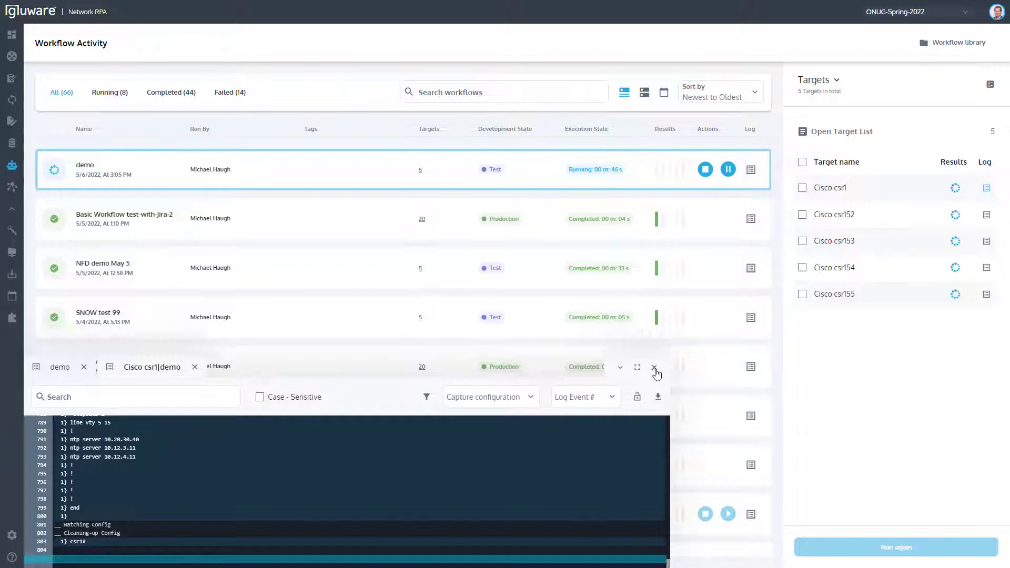
{"action": "left_click", "coordinate": [655, 373]}
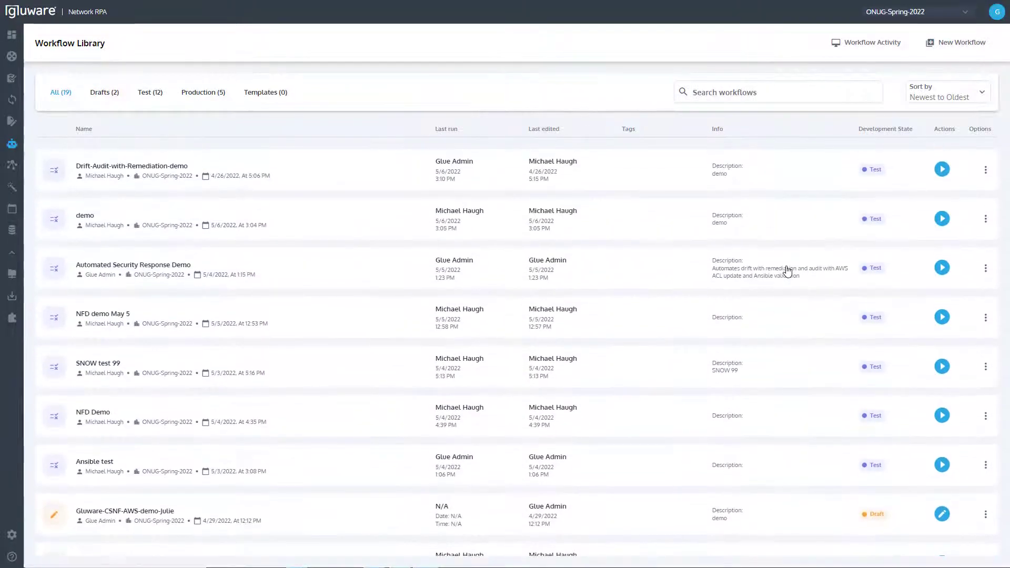
Browse the library and bring up the Execute dialog for the 'Highlight-video' workflow
{"action": "scroll", "scroll_direction": "down", "scroll_amount": 3}
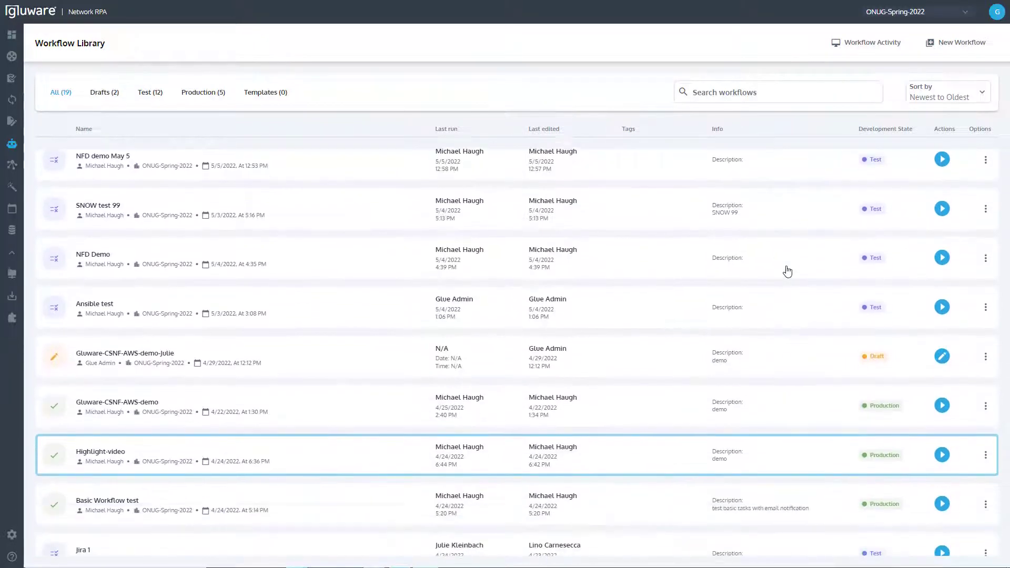
{"action": "scroll", "scroll_direction": "down", "scroll_amount": 3}
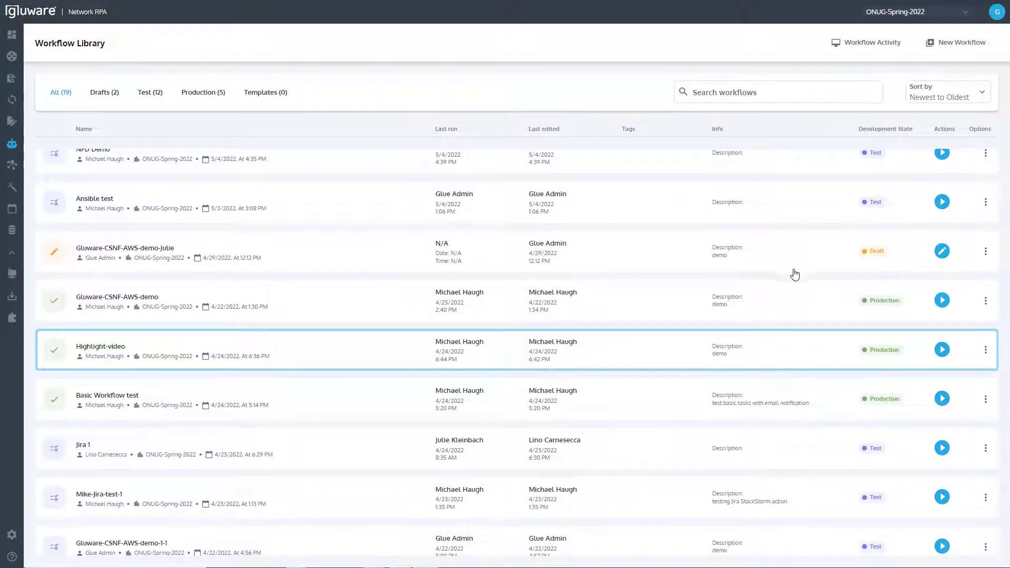
{"action": "left_click", "coordinate": [986, 300]}
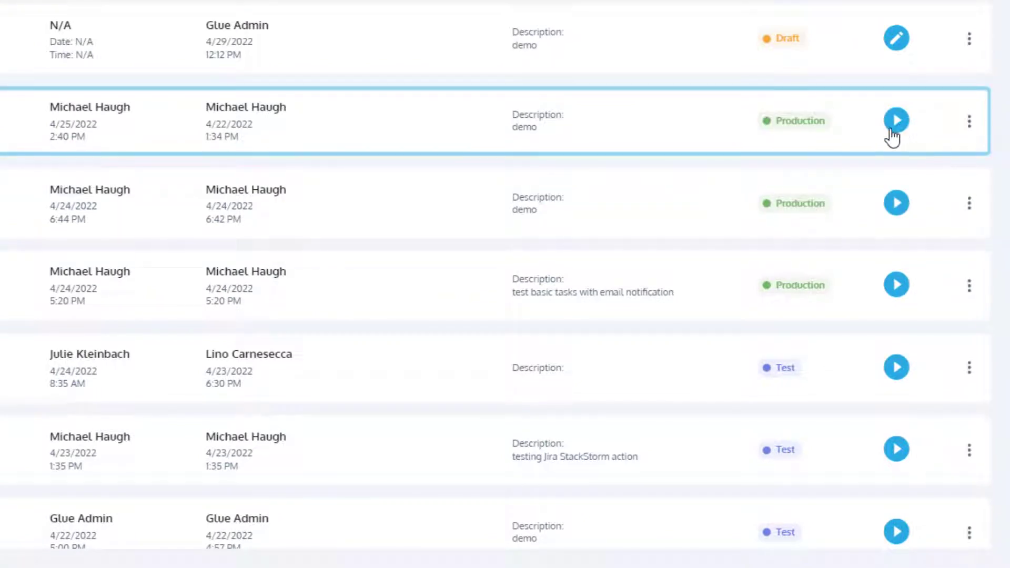
{"action": "left_click", "coordinate": [896, 120]}
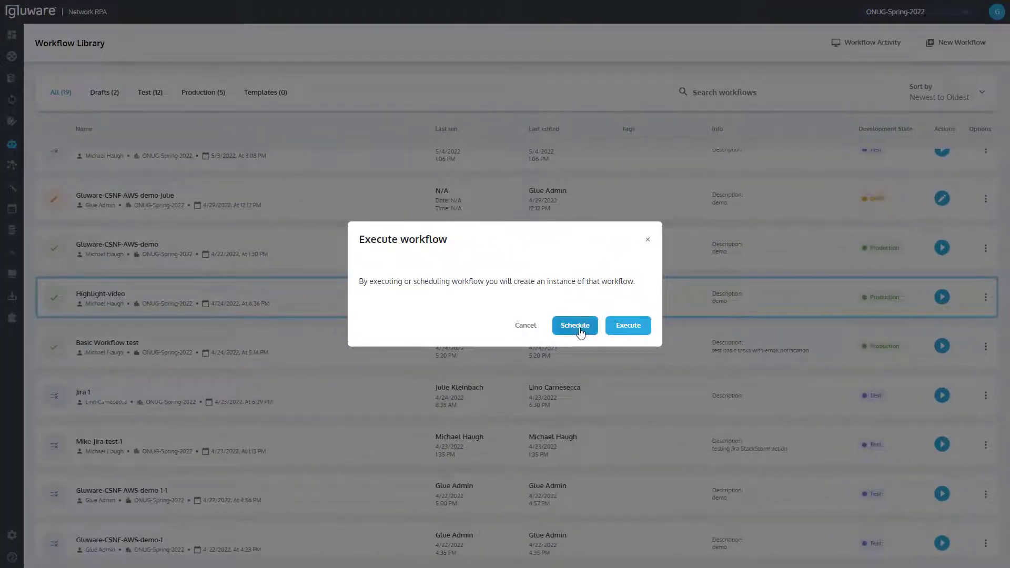
{"action": "mouse_move", "coordinate": [628, 325]}
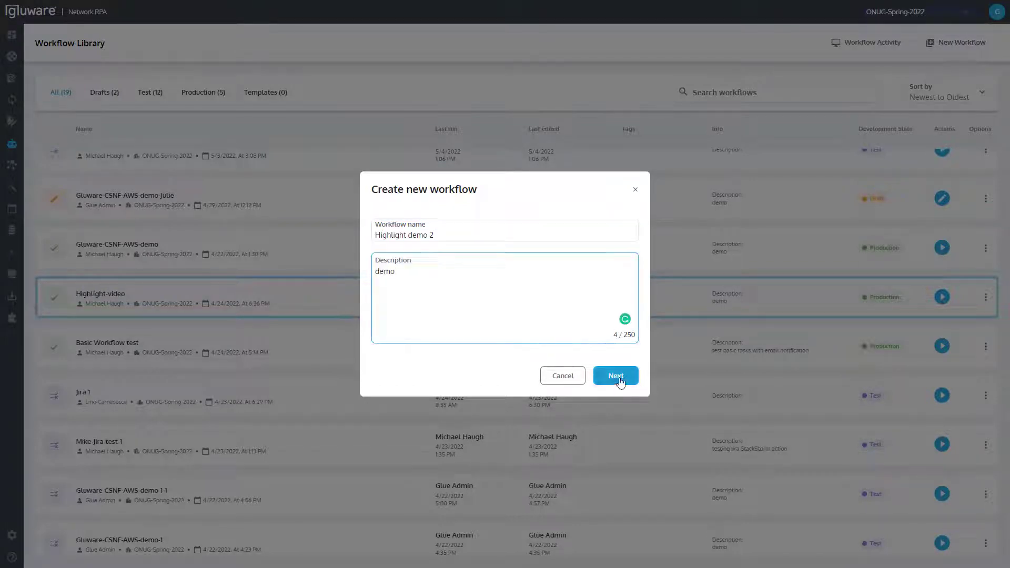
Set Public access at level I for 'Highlight demo 2' and reach the editor
{"action": "left_click", "coordinate": [614, 374]}
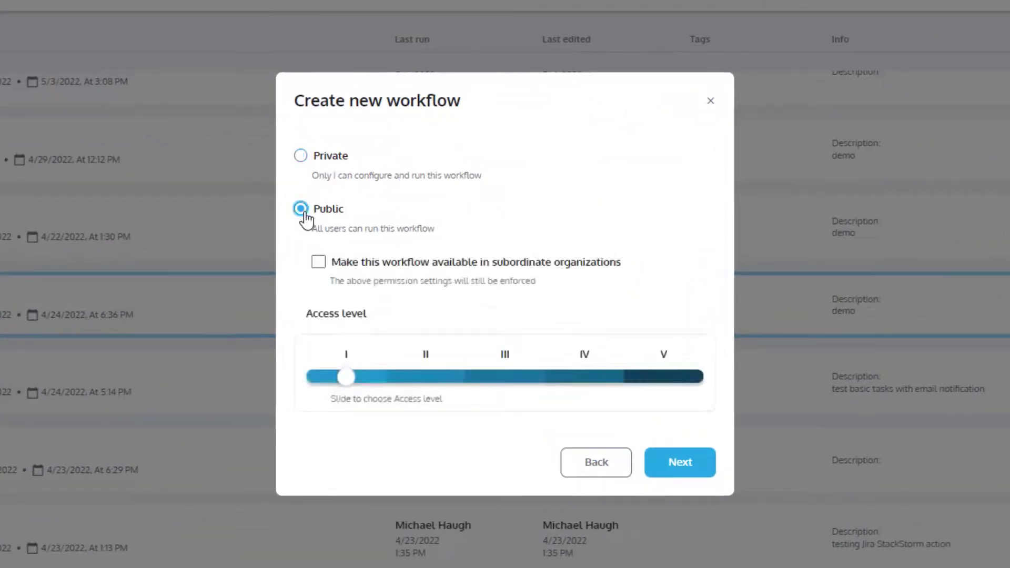
{"action": "left_click_drag", "start_coordinate": [346, 377], "coordinate": [425, 377]}
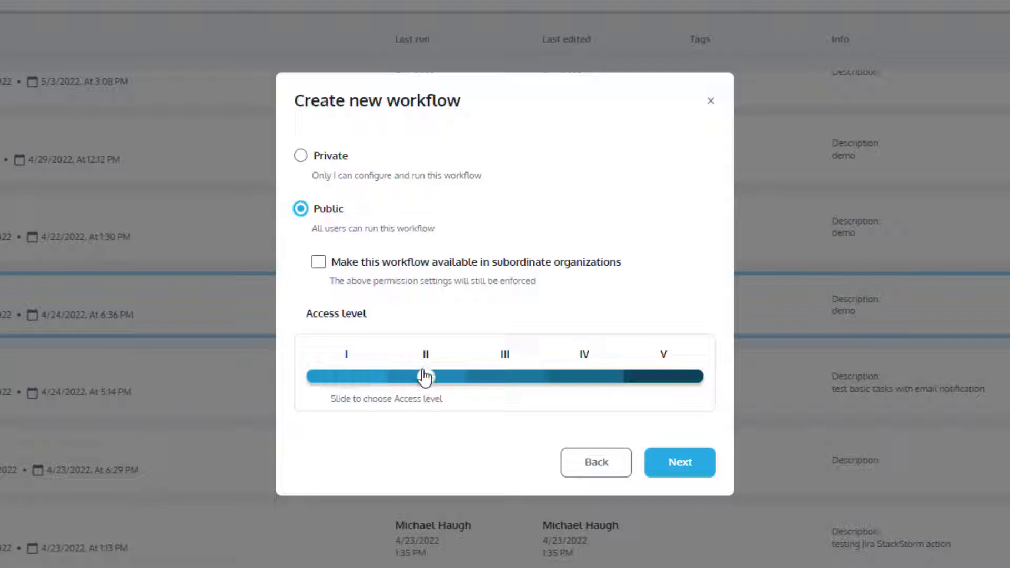
{"action": "left_click_drag", "start_coordinate": [425, 377], "coordinate": [504, 376]}
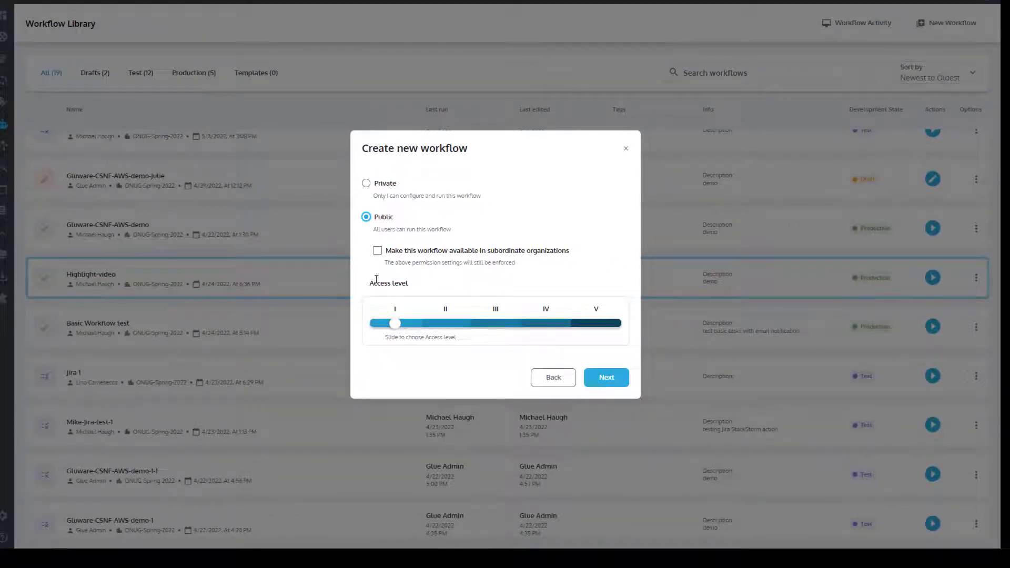
{"action": "left_click", "coordinate": [605, 377]}
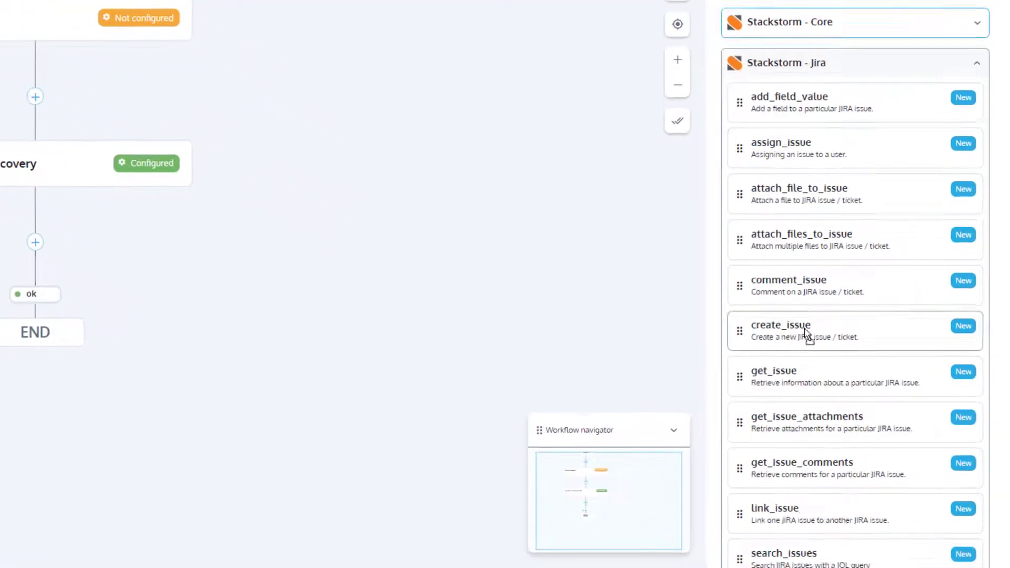
Add the Stackstorm Jira create_issue task below Run device discovery
{"action": "left_click", "coordinate": [35, 242]}
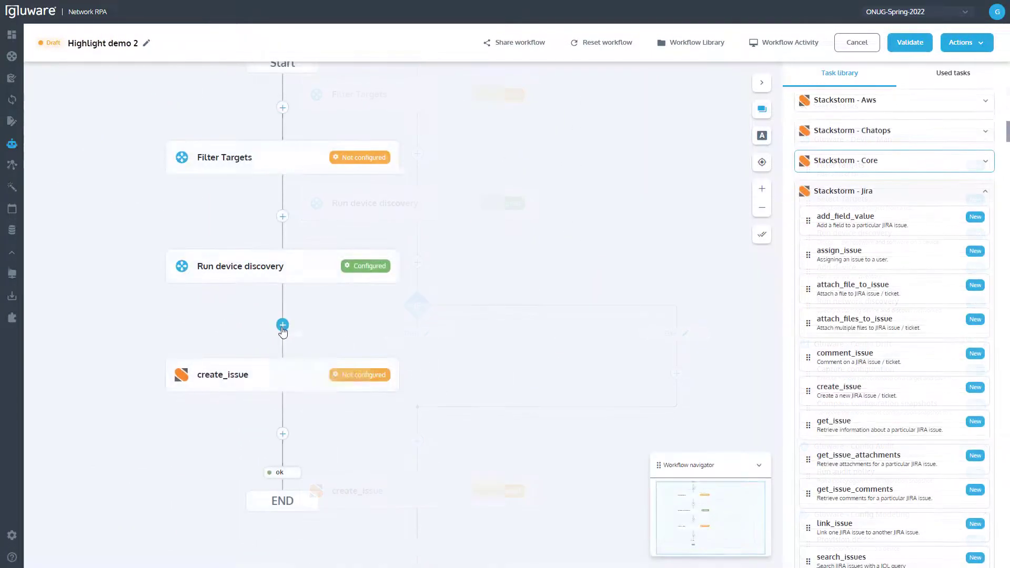
{"action": "left_click", "coordinate": [282, 325]}
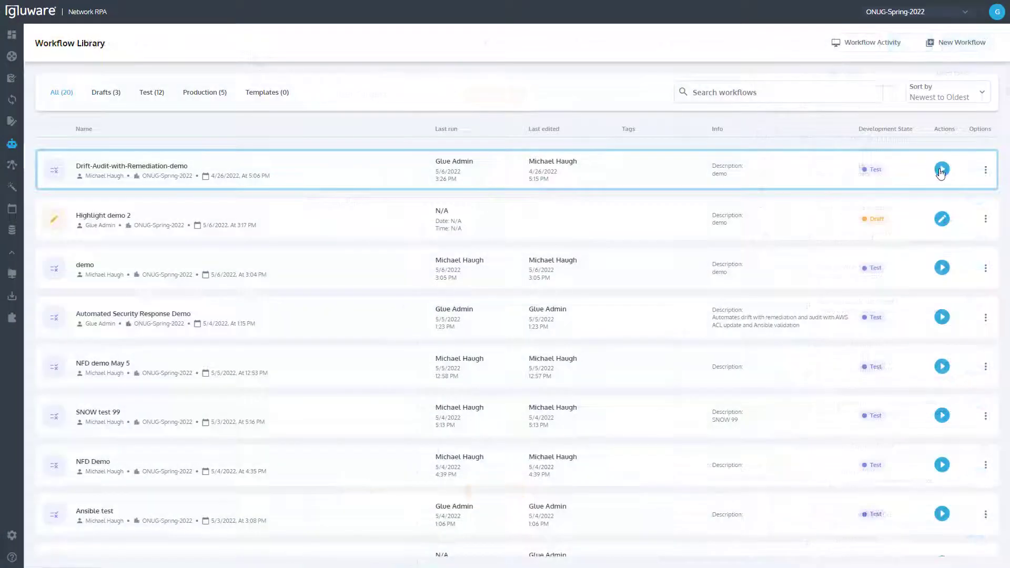
Execute Drift-Audit-with-Remediation-demo and clear the 'de' search on the activity list
{"action": "left_click", "coordinate": [941, 169]}
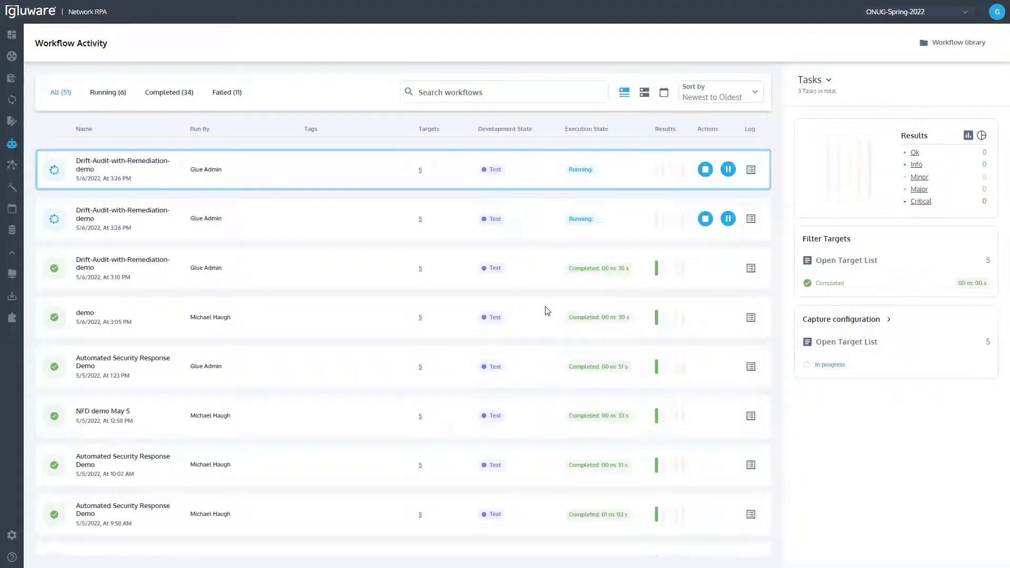
{"action": "type", "text": "demo"}
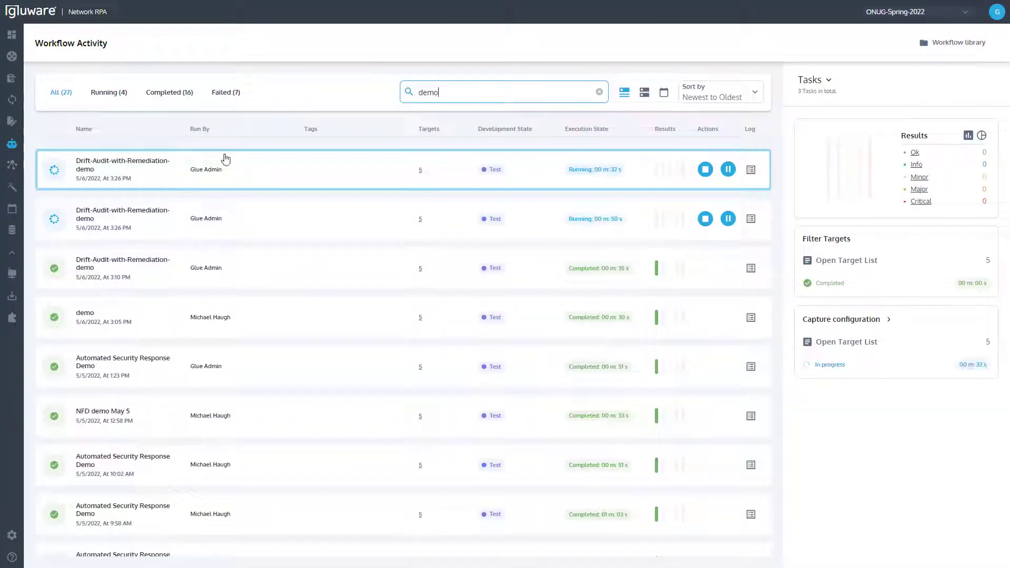
{"action": "left_click", "coordinate": [599, 92]}
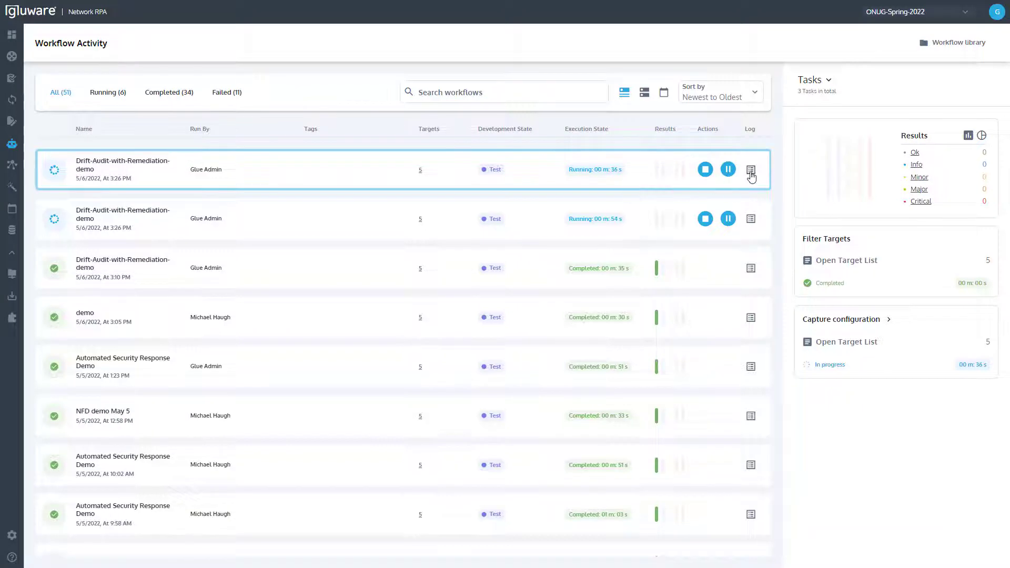
Show the run's five Cisco targets and review the Cisco csr1 device log
{"action": "left_click", "coordinate": [750, 176]}
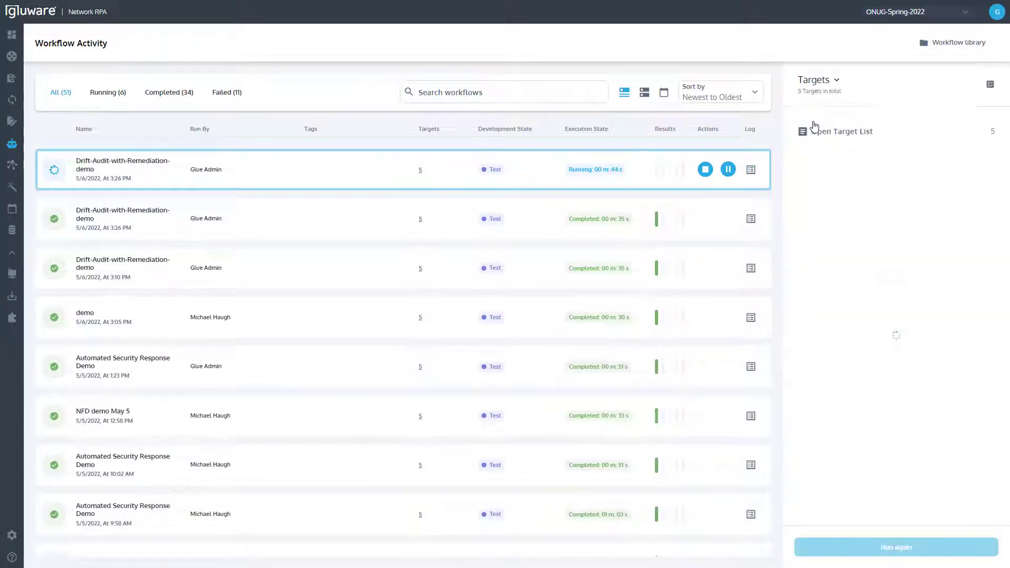
{"action": "left_click", "coordinate": [750, 170]}
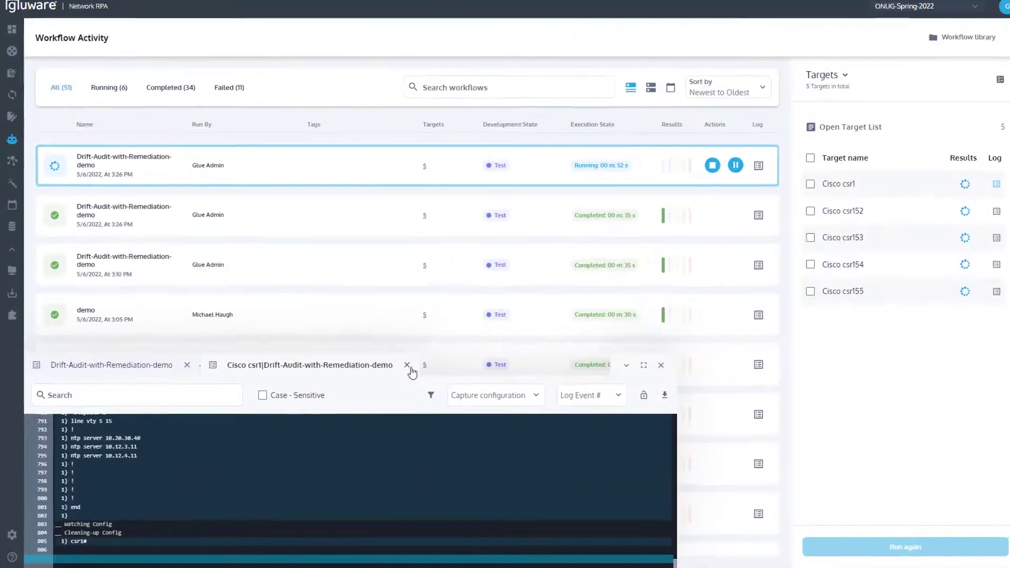
{"action": "left_click", "coordinate": [406, 365]}
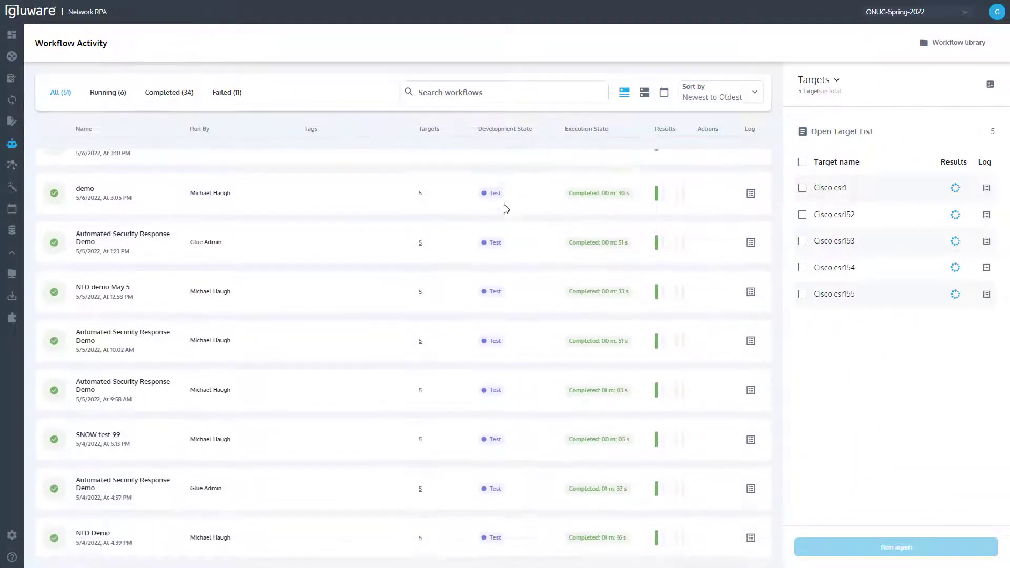
{"action": "scroll", "scroll_direction": "down", "scroll_amount": 3}
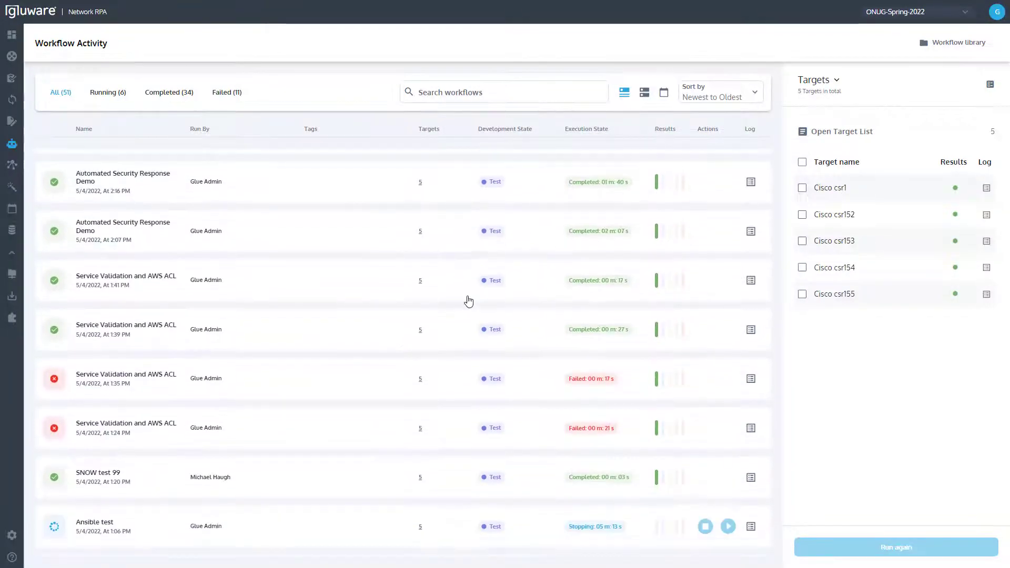